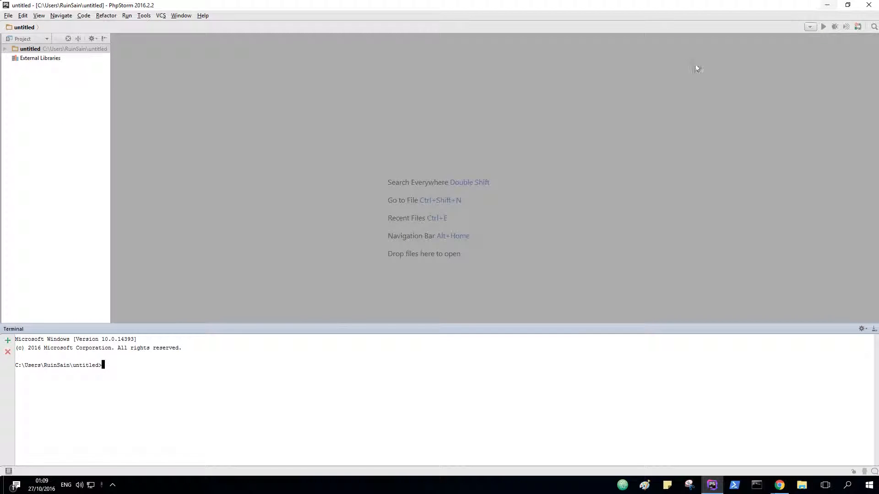
mouse_move(593, 165)
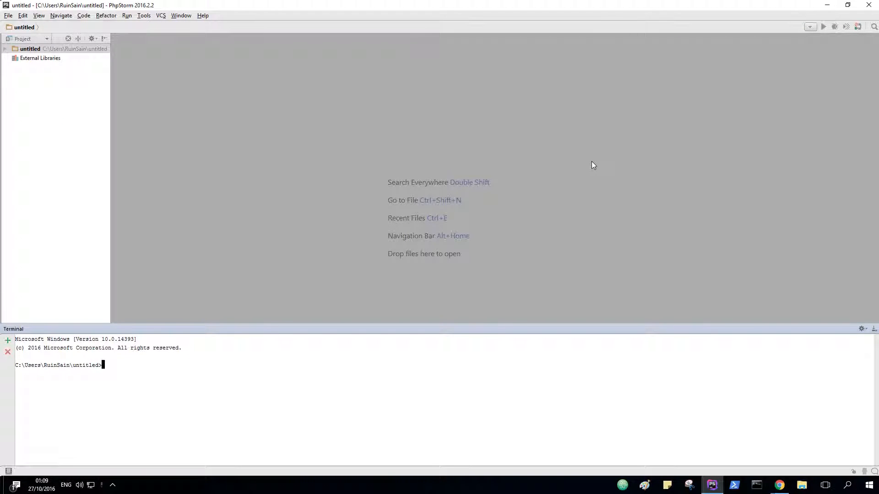
mouse_move(335, 469)
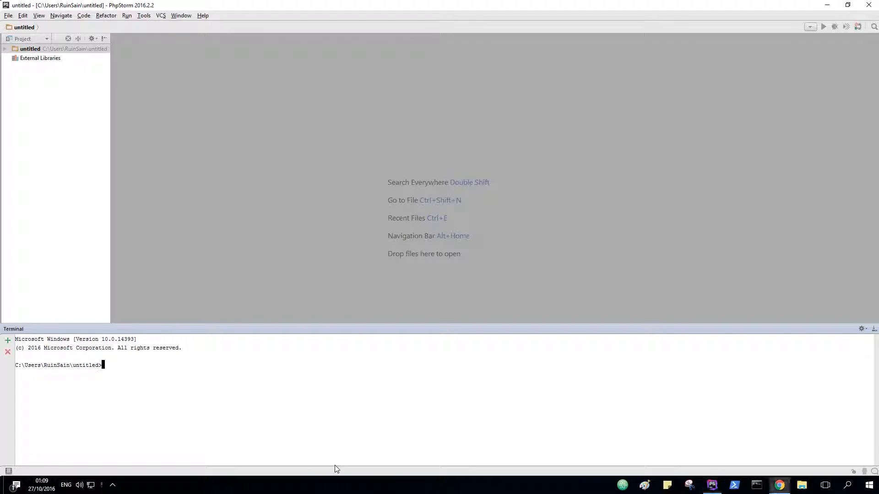
mouse_move(284, 294)
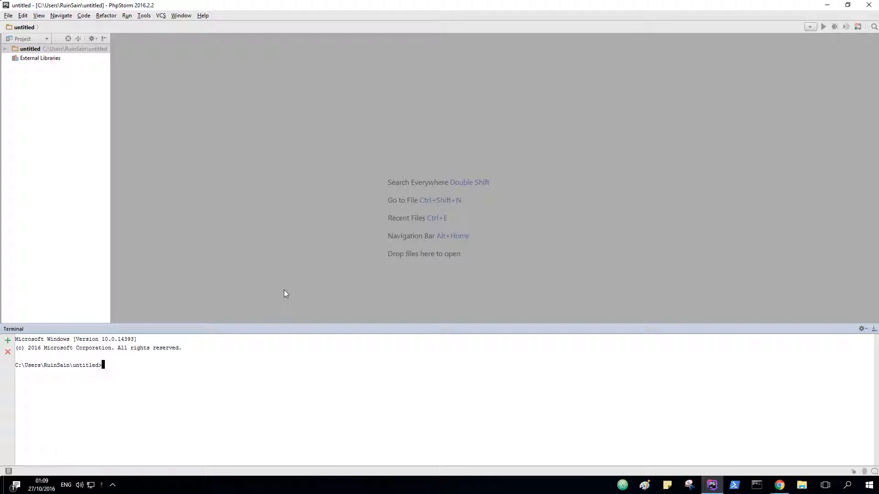
mouse_move(271, 244)
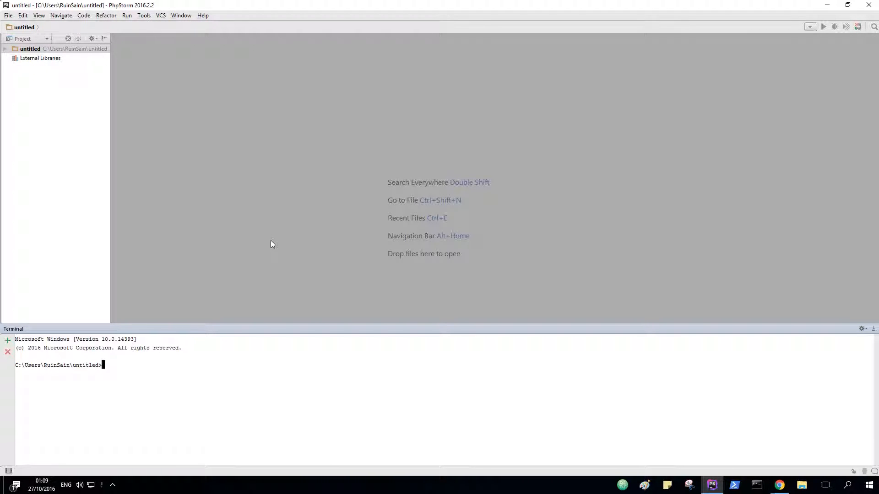
mouse_move(189, 139)
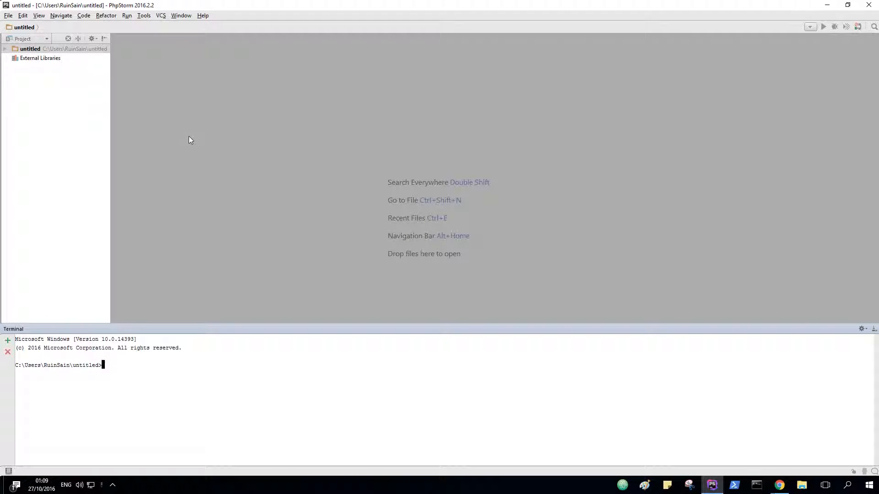
mouse_move(211, 135)
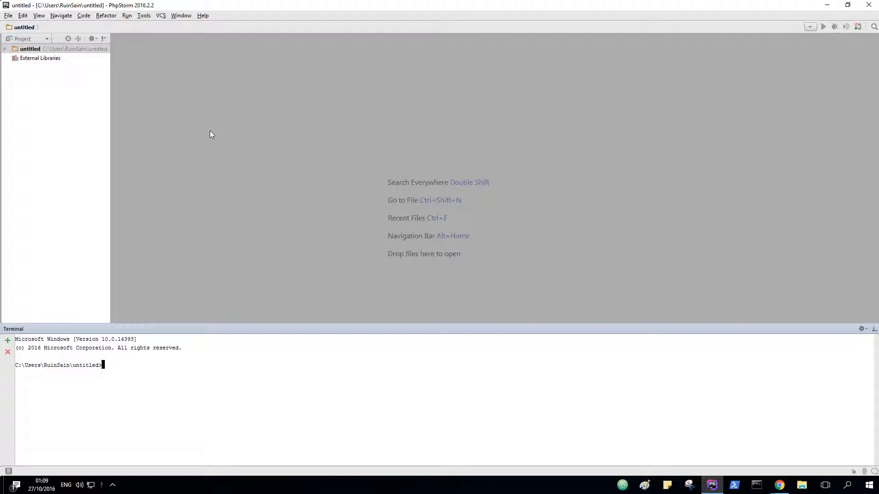
mouse_move(169, 60)
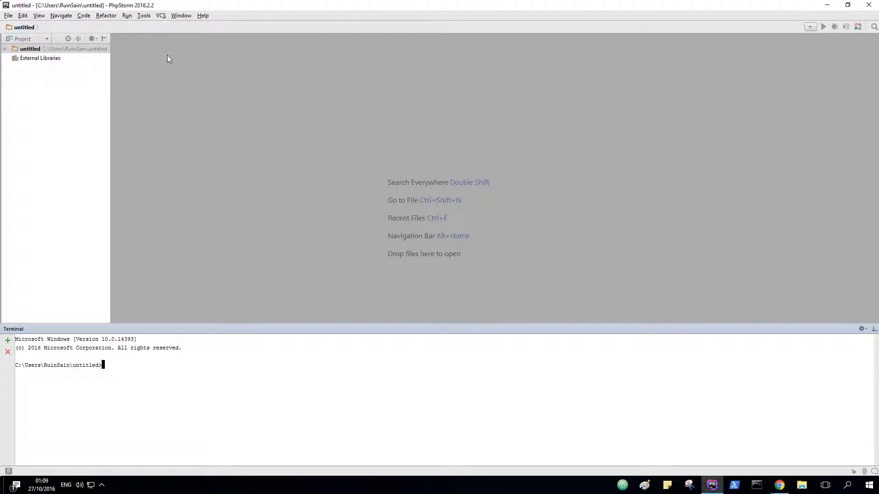
Start a new SSH session from the Tools menu and choose to edit new host credentials
left_click(143, 15)
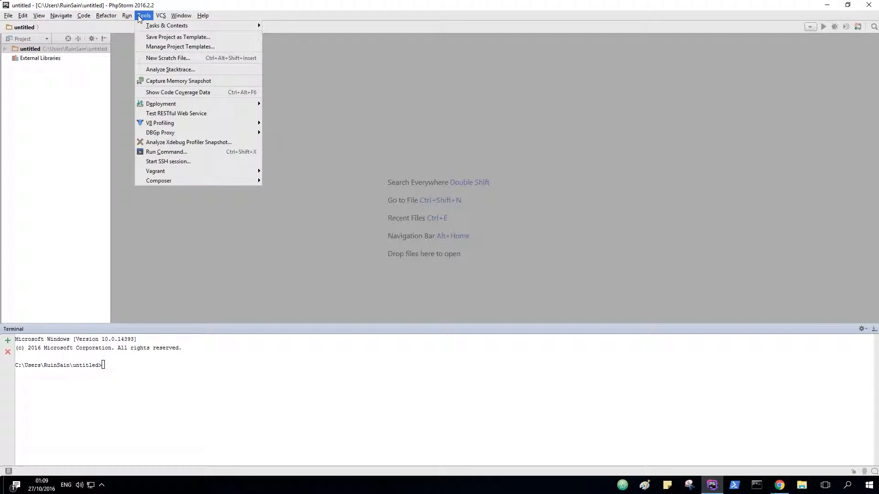
mouse_move(161, 104)
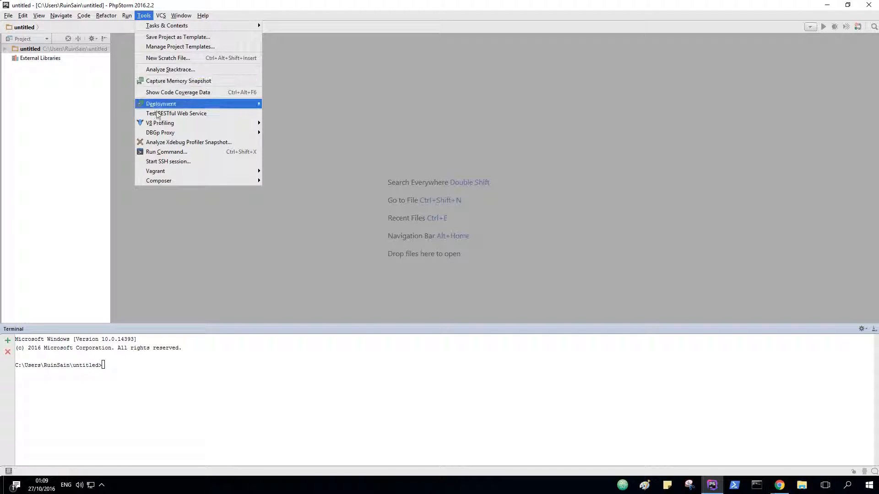
left_click(160, 103)
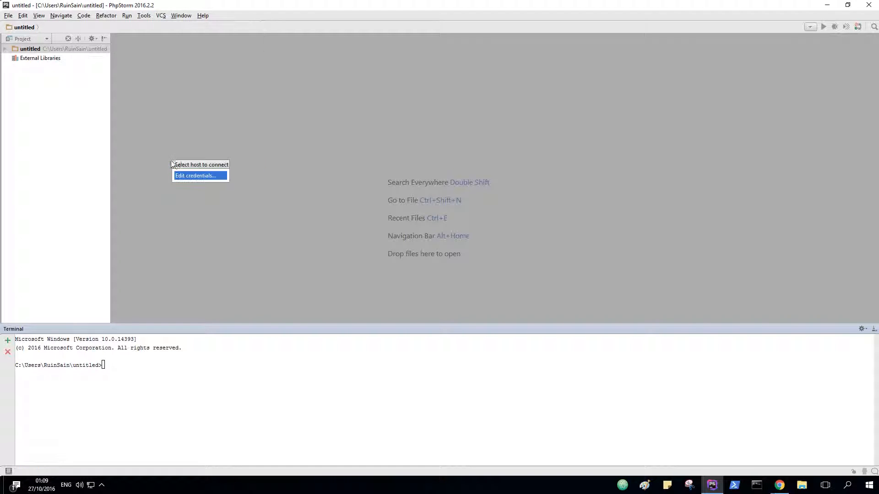
left_click(195, 175)
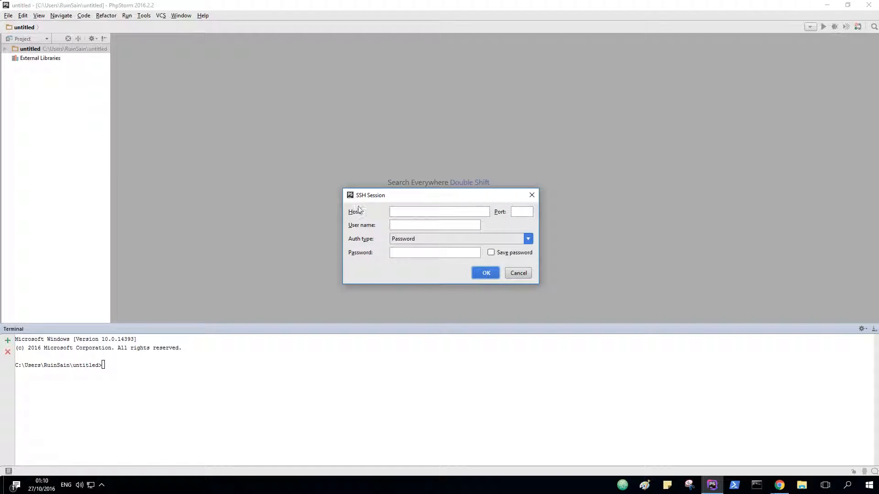
Enter host taamtov.net, port 22 and the account user name, and show Auth type choices
left_click(439, 211)
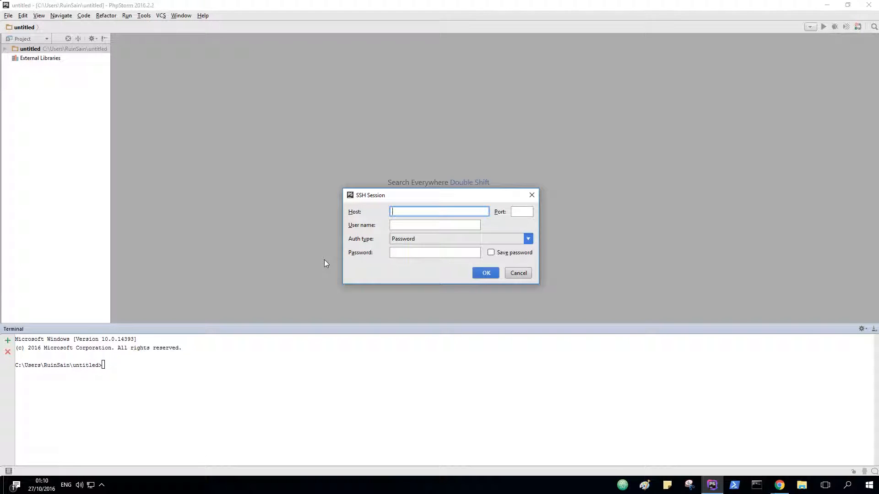
type("taa")
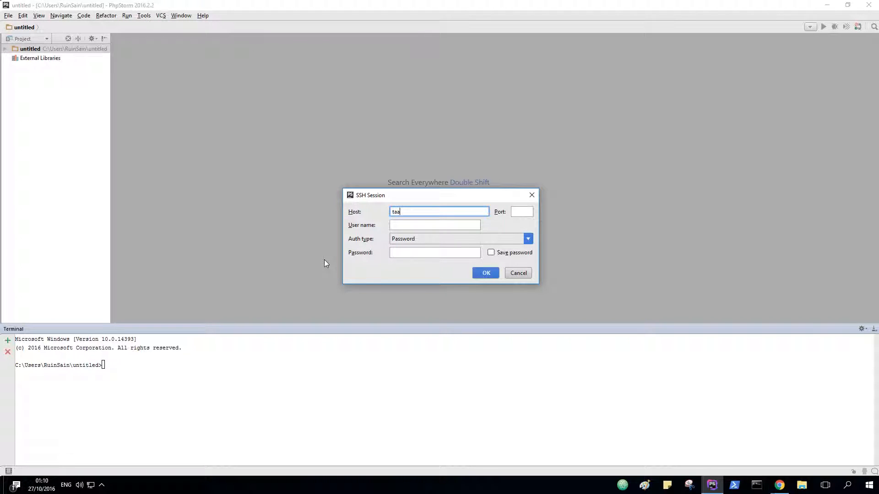
type("mtov.net")
left_click(521, 212)
type("22")
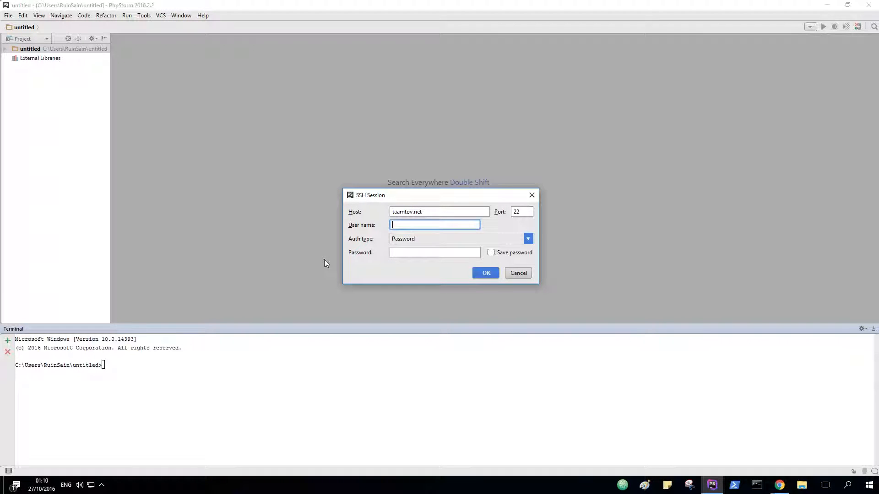
type("r")
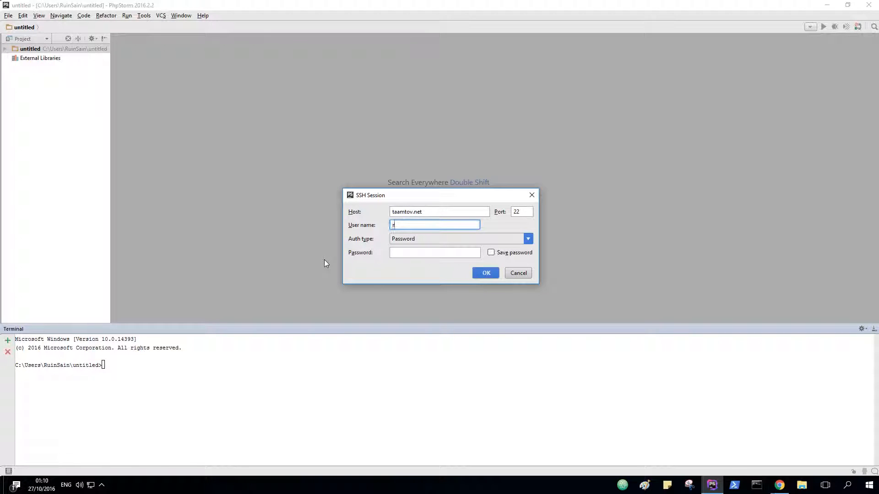
type("uinsain")
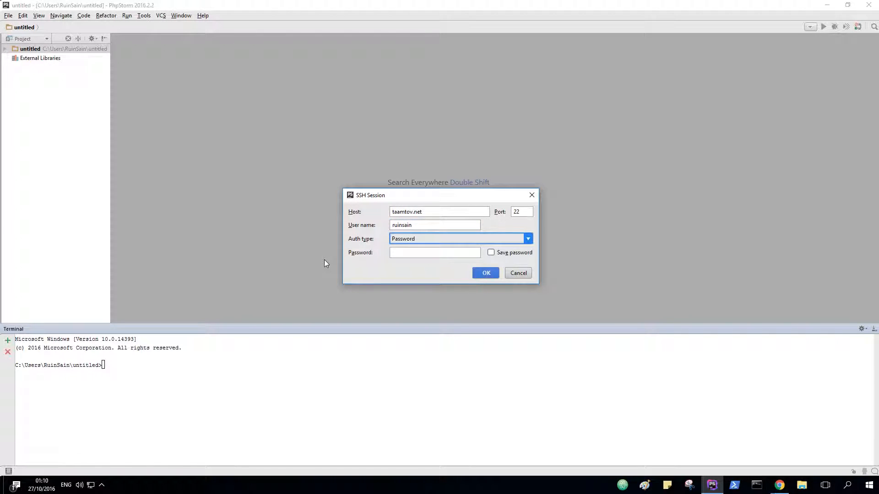
left_click(527, 238)
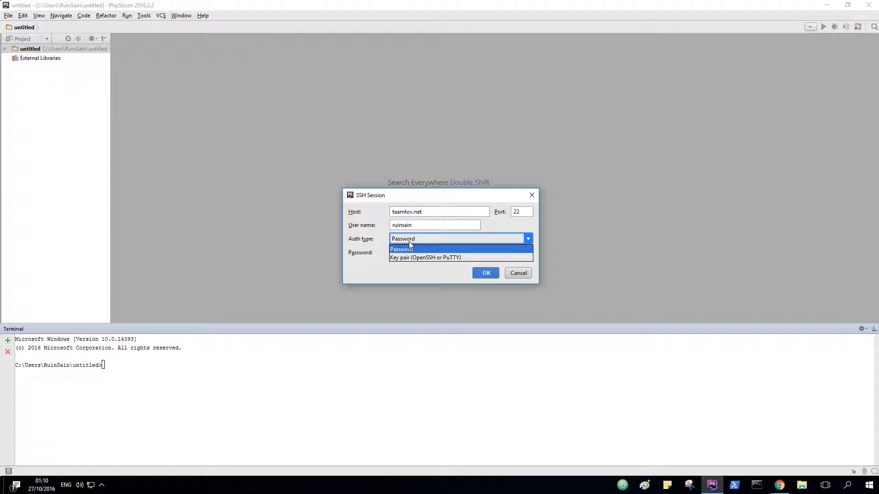
Set Auth type to Key pair, revert to Password, and connect to taamtov.net
left_click(402, 249)
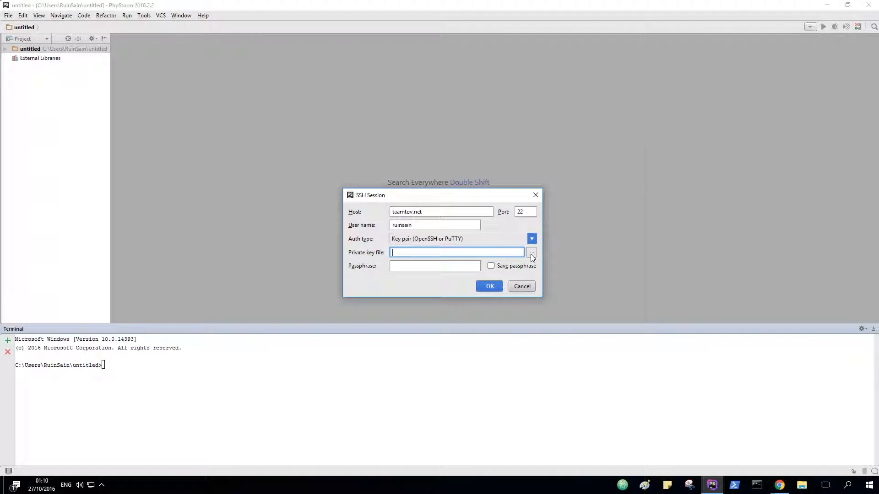
mouse_move(484, 240)
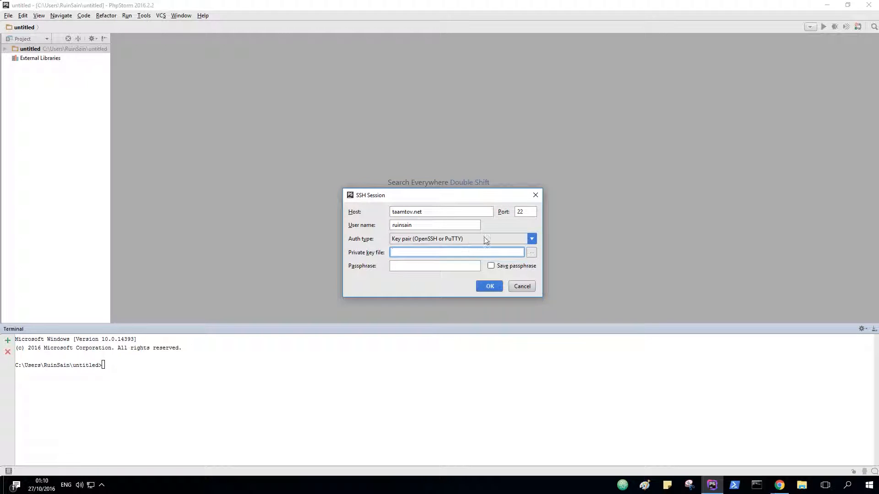
left_click(530, 238)
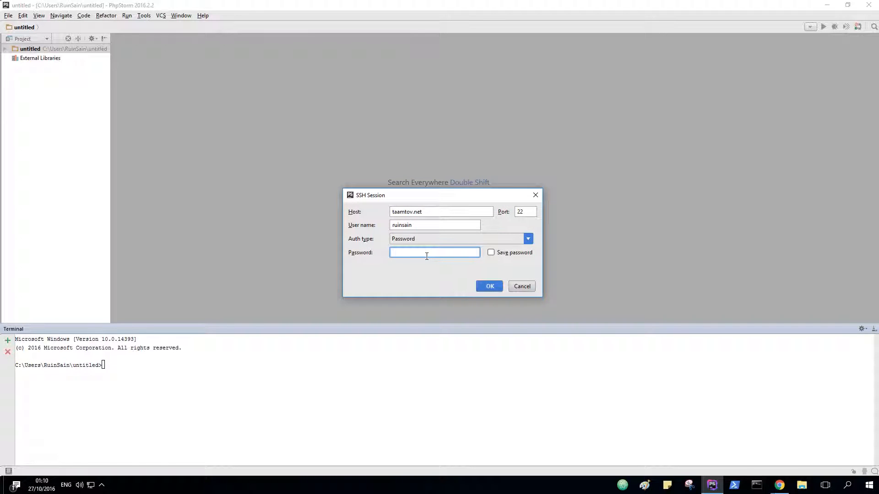
mouse_move(400, 280)
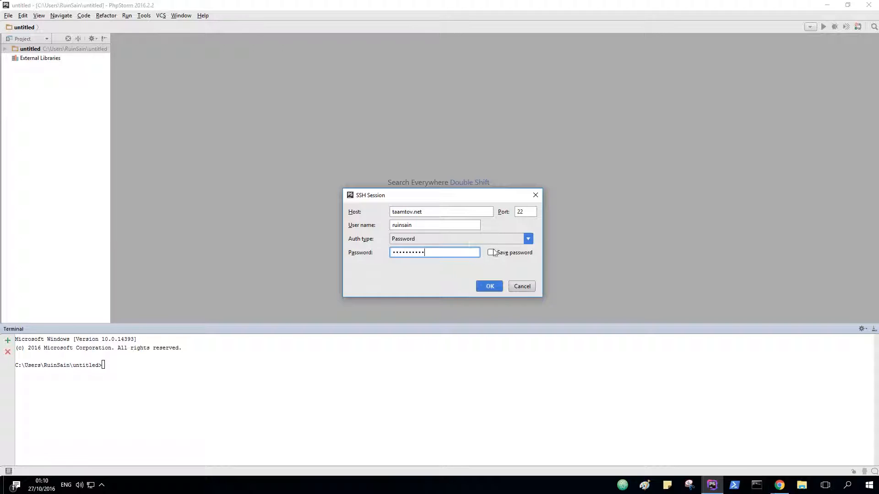
left_click(489, 286)
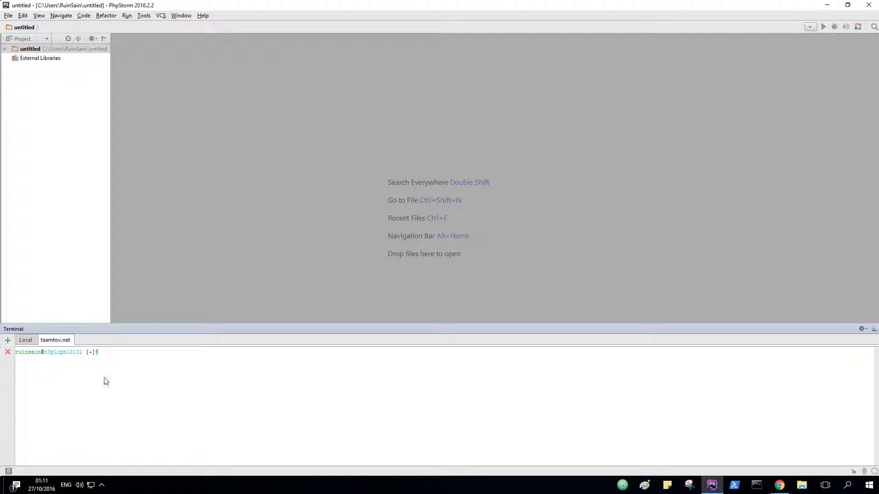
mouse_move(52, 359)
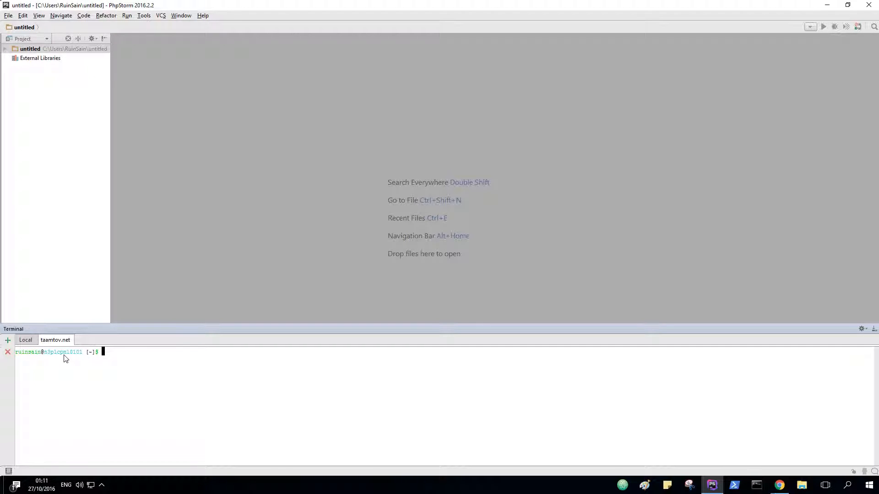
Run 'cd public_html' in the remote terminal to enter the public_html folder
type("cd")
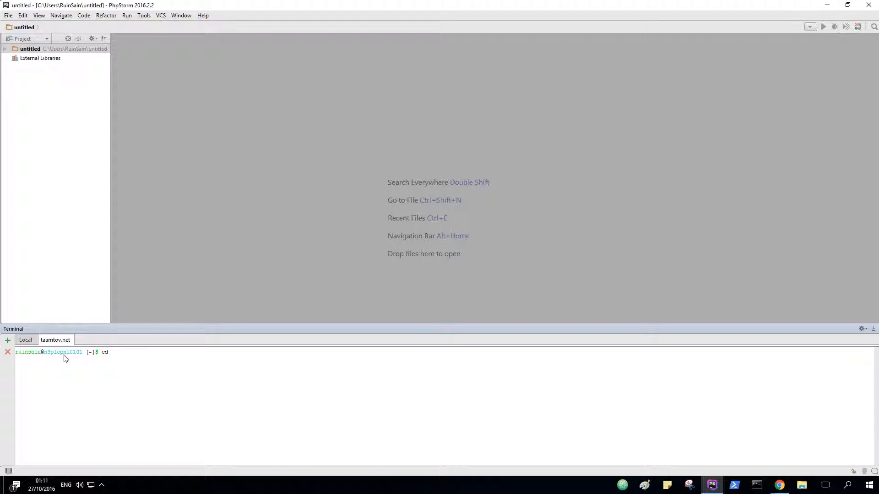
type("publ")
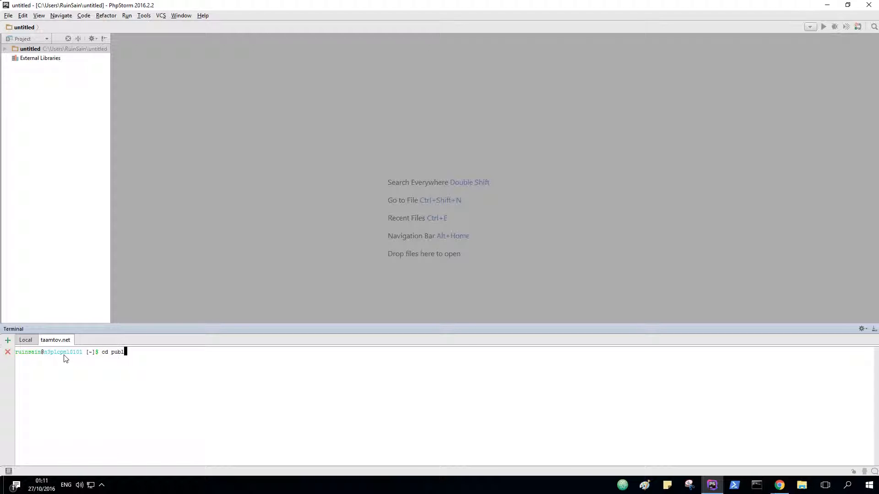
type("ic_html")
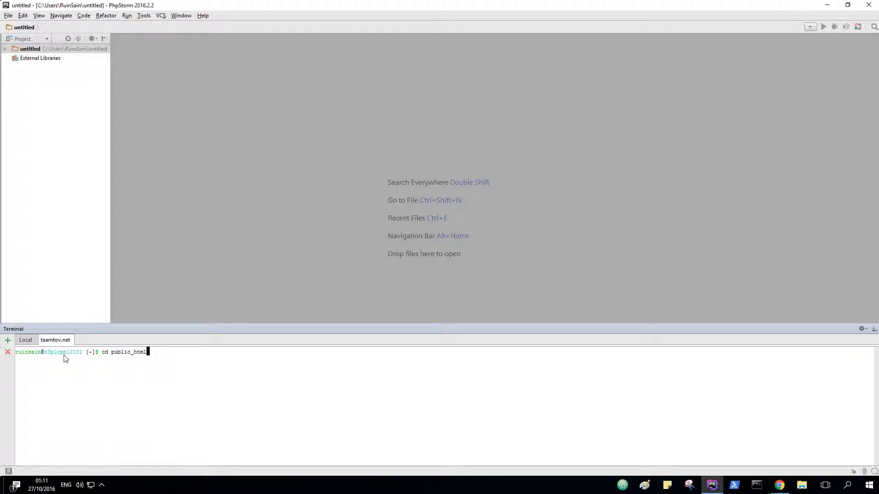
key("Return")
type("ls")
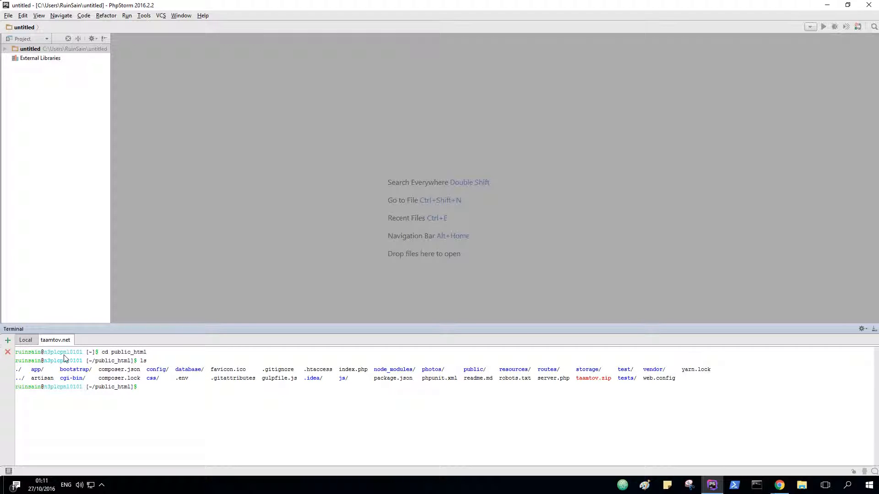
mouse_move(180, 408)
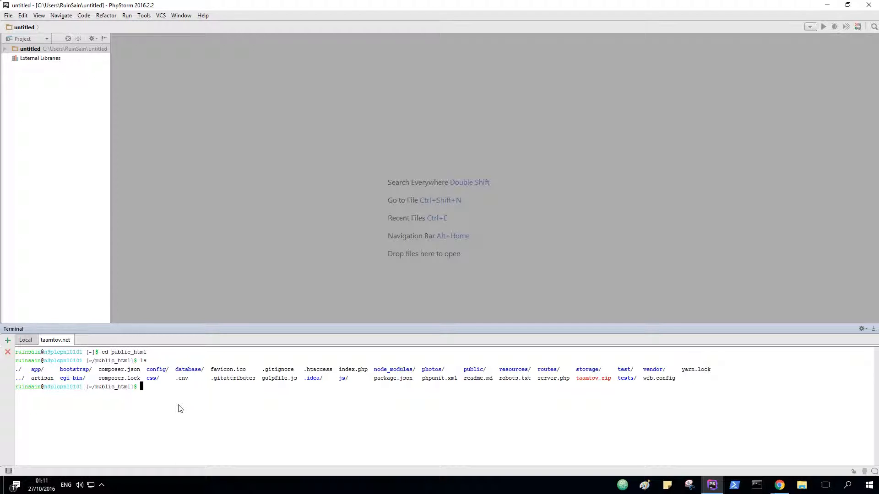
mouse_move(299, 426)
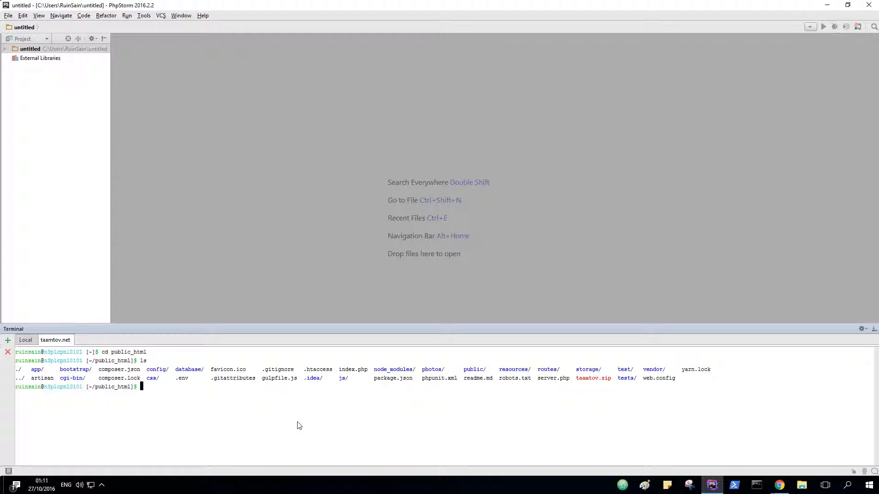
mouse_move(623, 409)
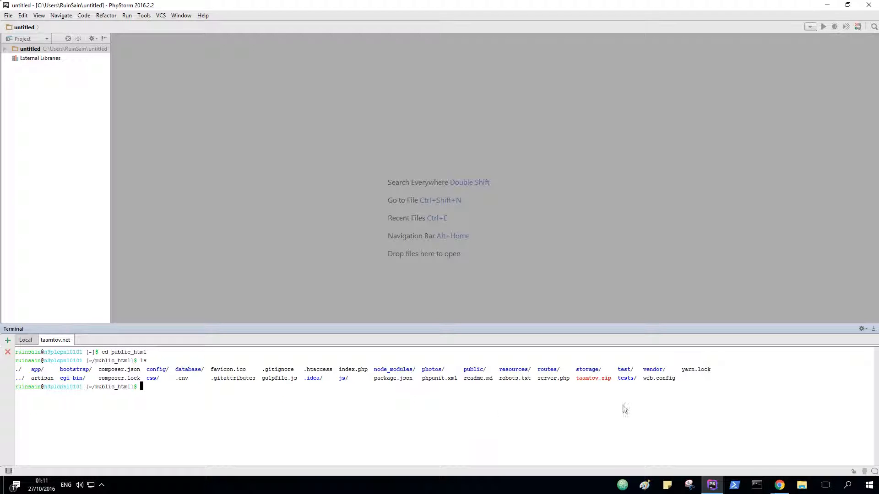